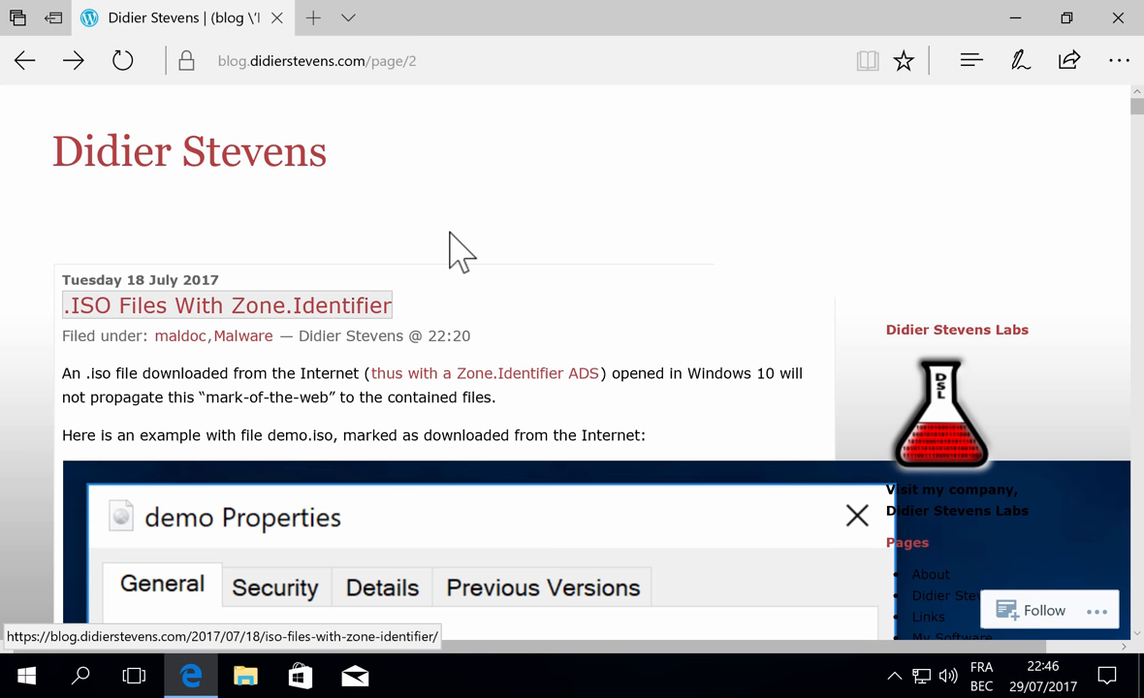
pyautogui.moveTo(461, 247)
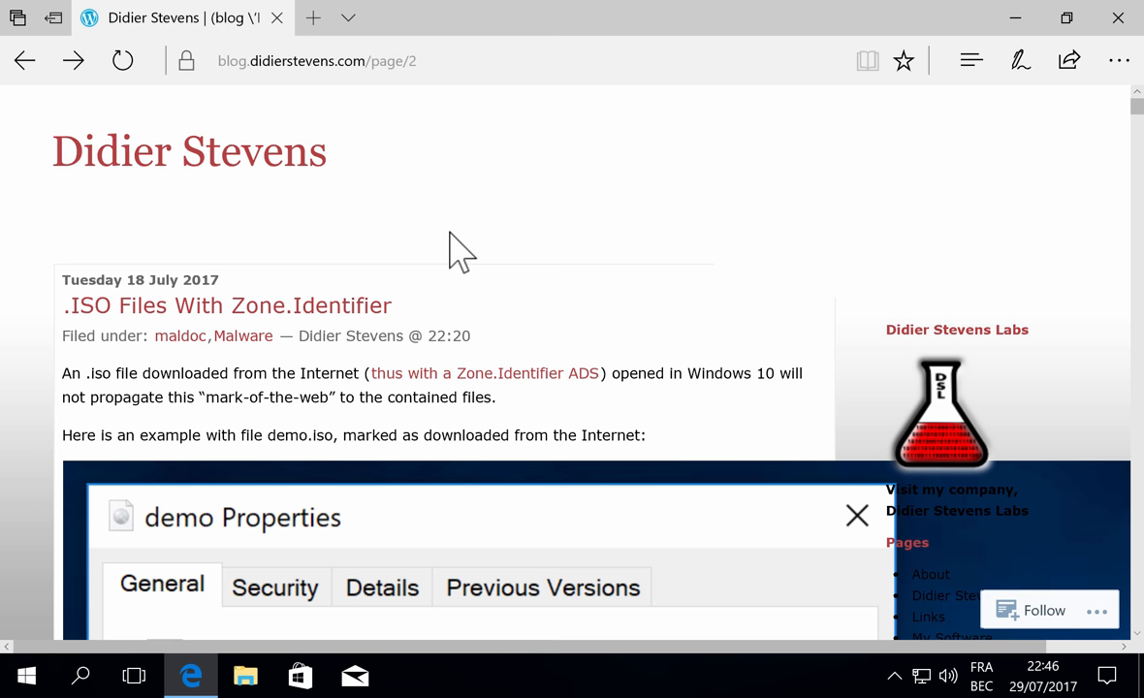
# - Close the Edge blog window and select demo.iso on the desktop
pyautogui.scroll(-3)
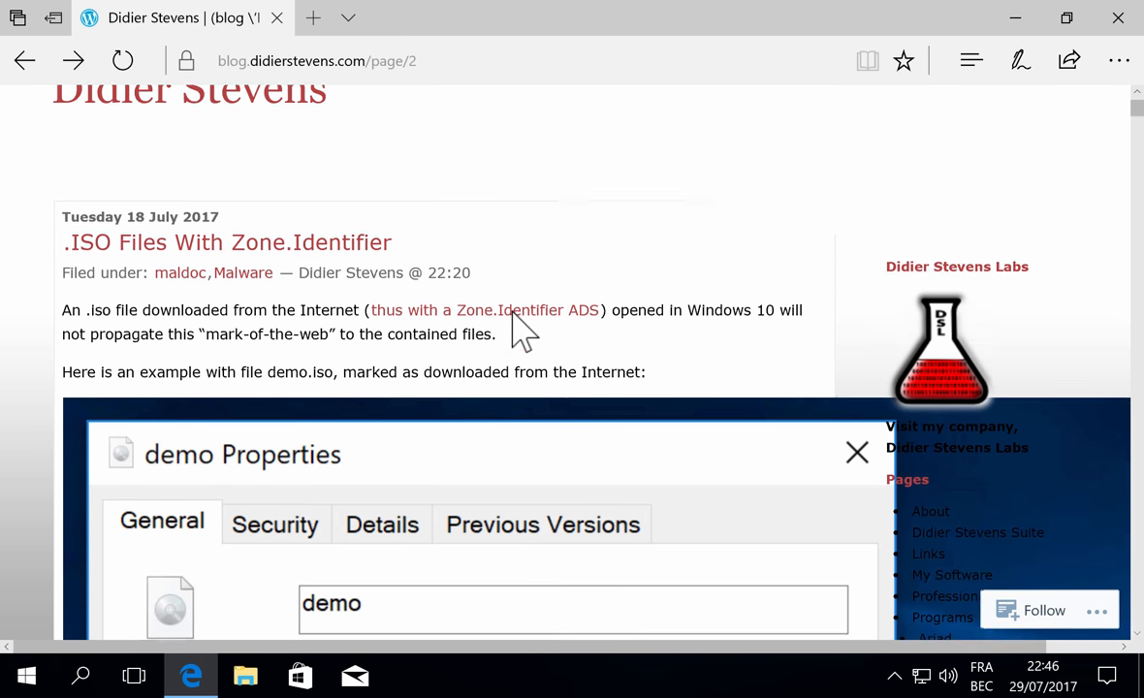
pyautogui.scroll(-3)
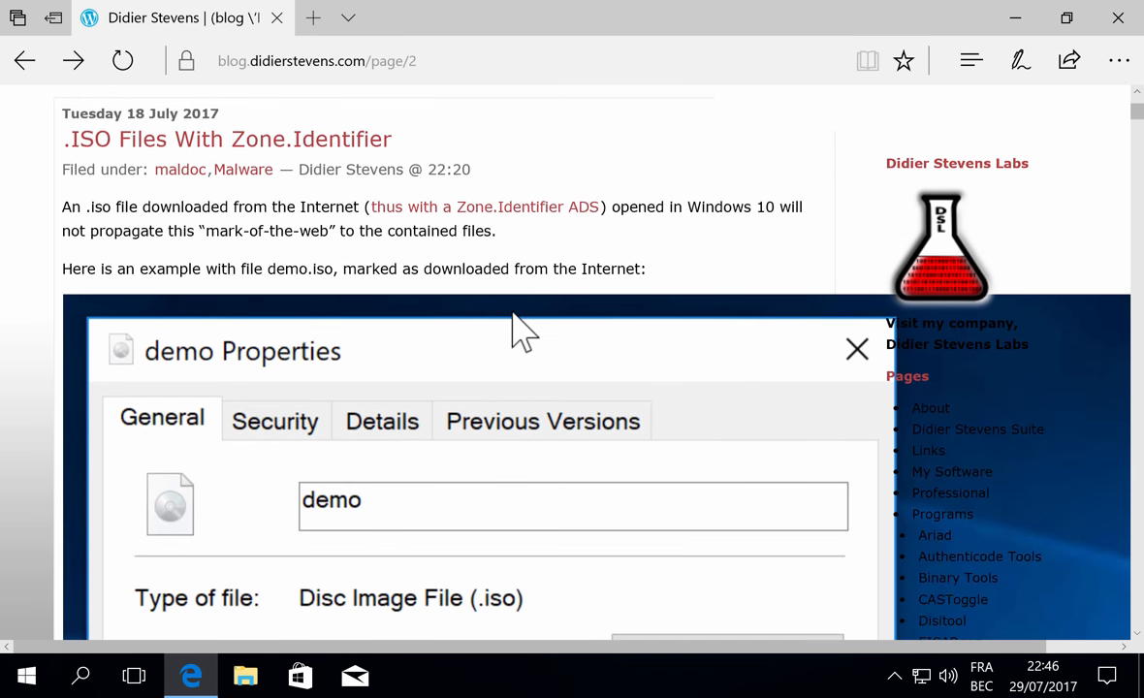
pyautogui.moveTo(1117, 18)
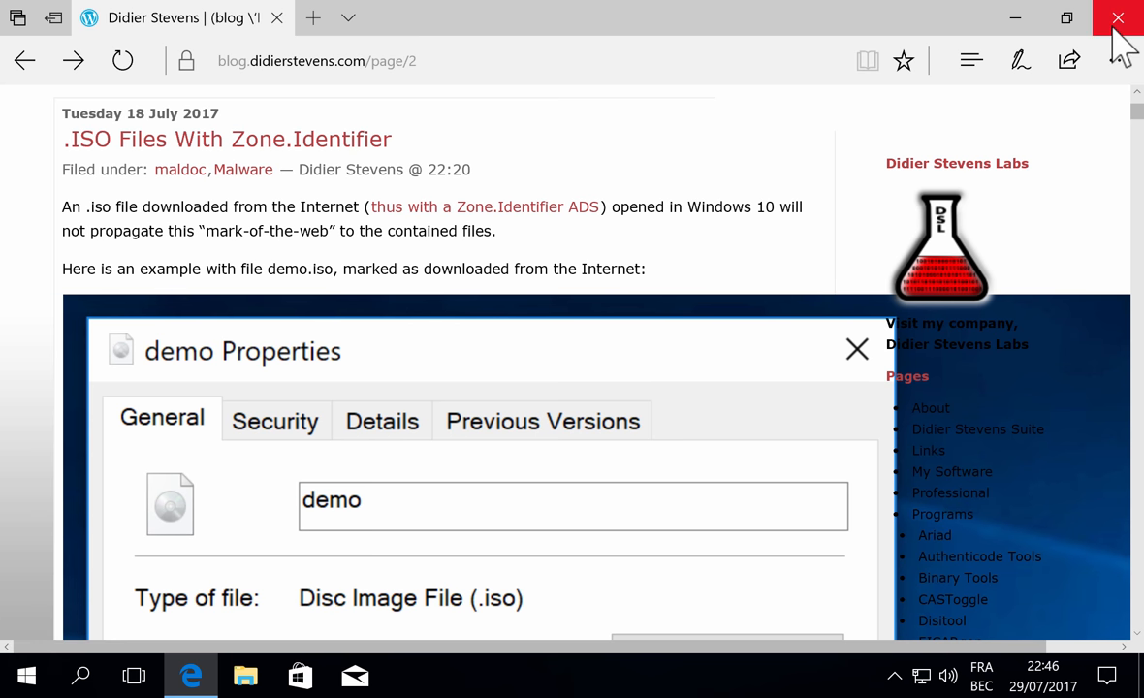
pyautogui.click(1118, 17)
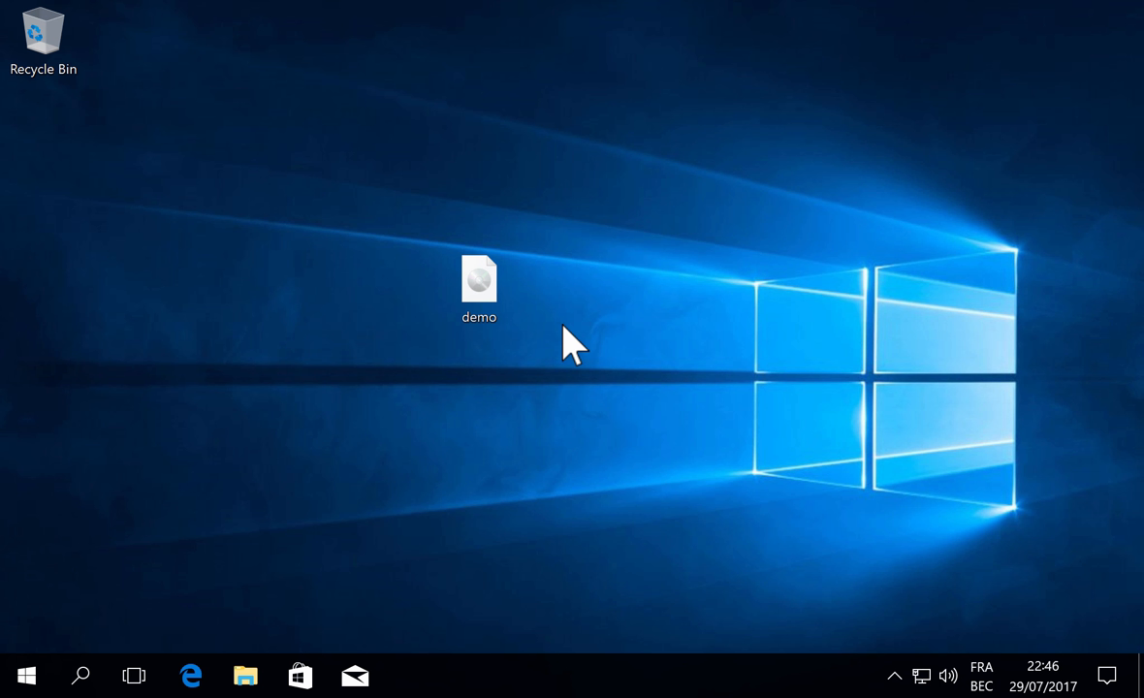
pyautogui.click(479, 287)
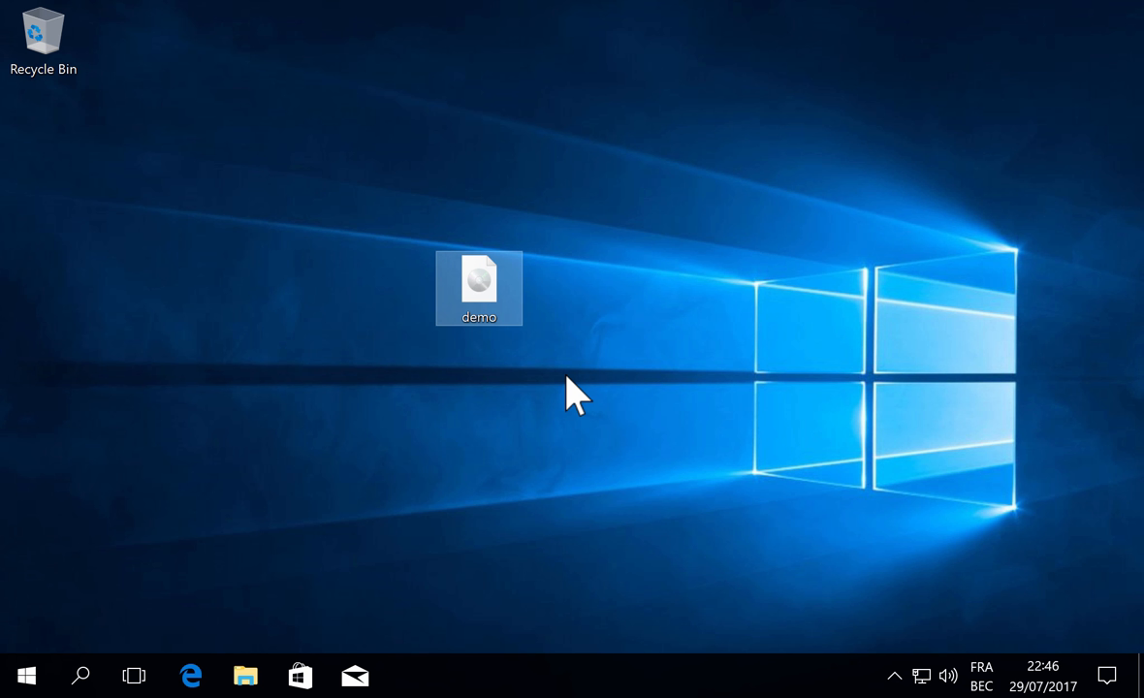
pyautogui.moveTo(569, 330)
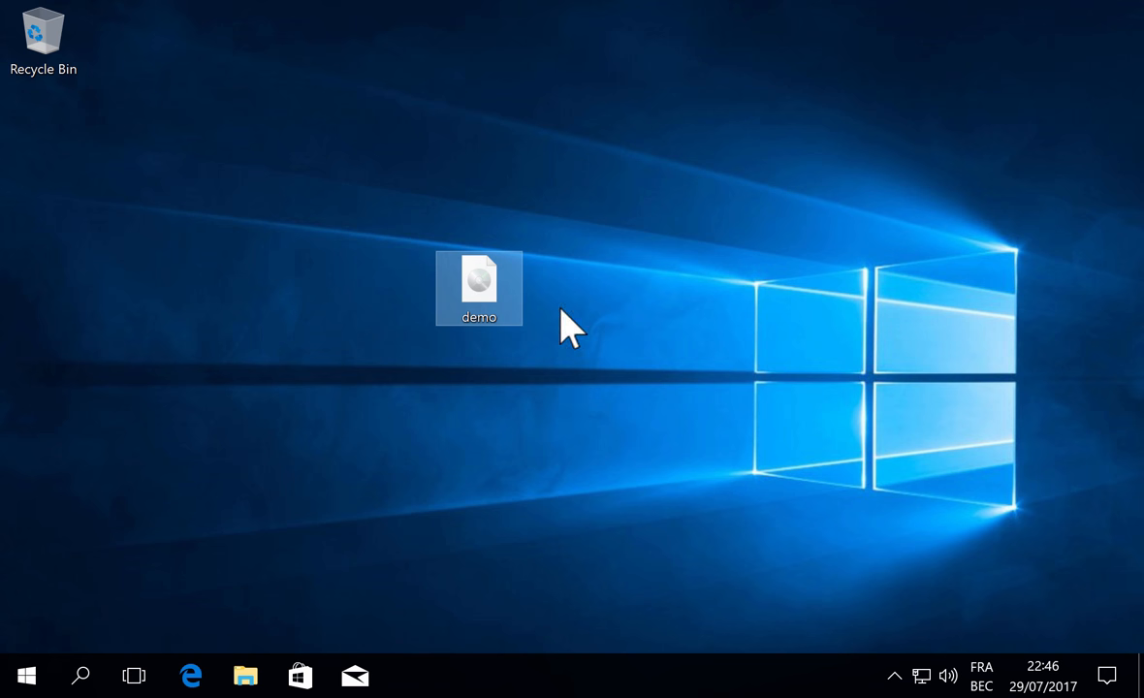
pyautogui.moveTo(485, 291)
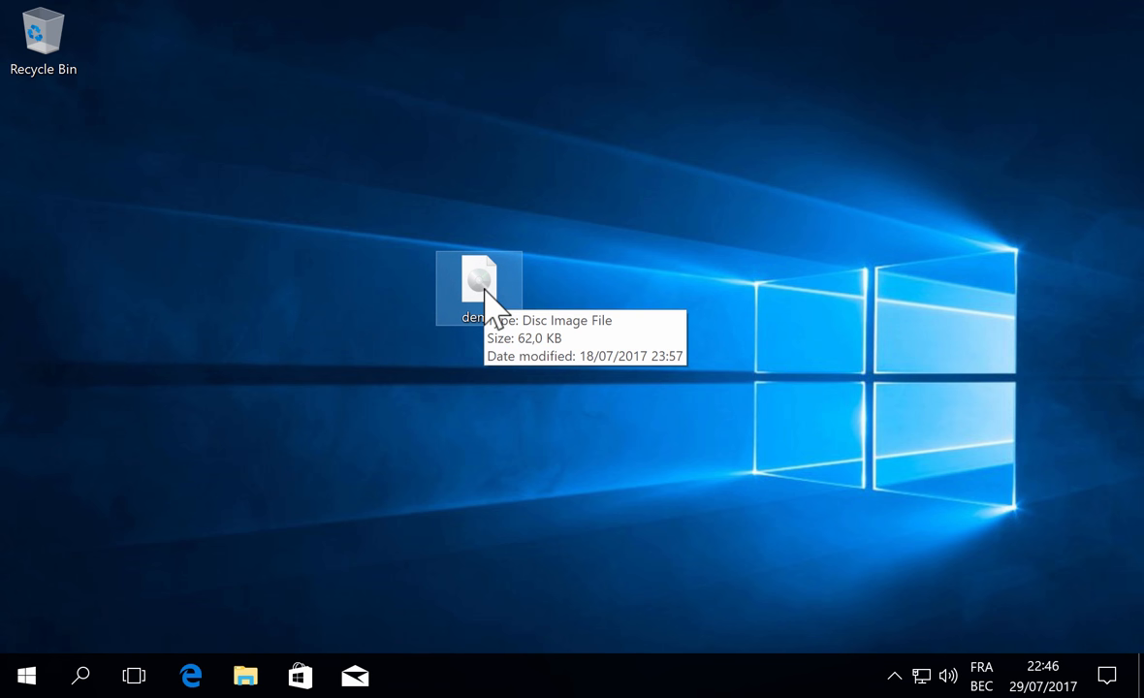
pyautogui.moveTo(475, 286)
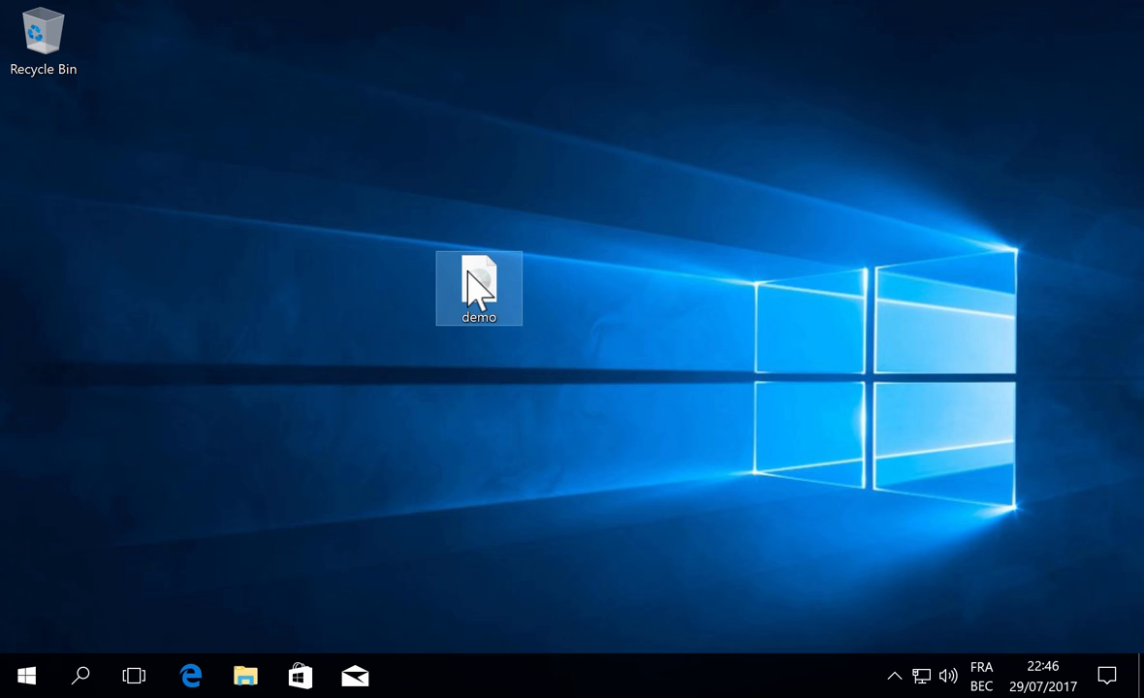
pyautogui.rightClick(478, 288)
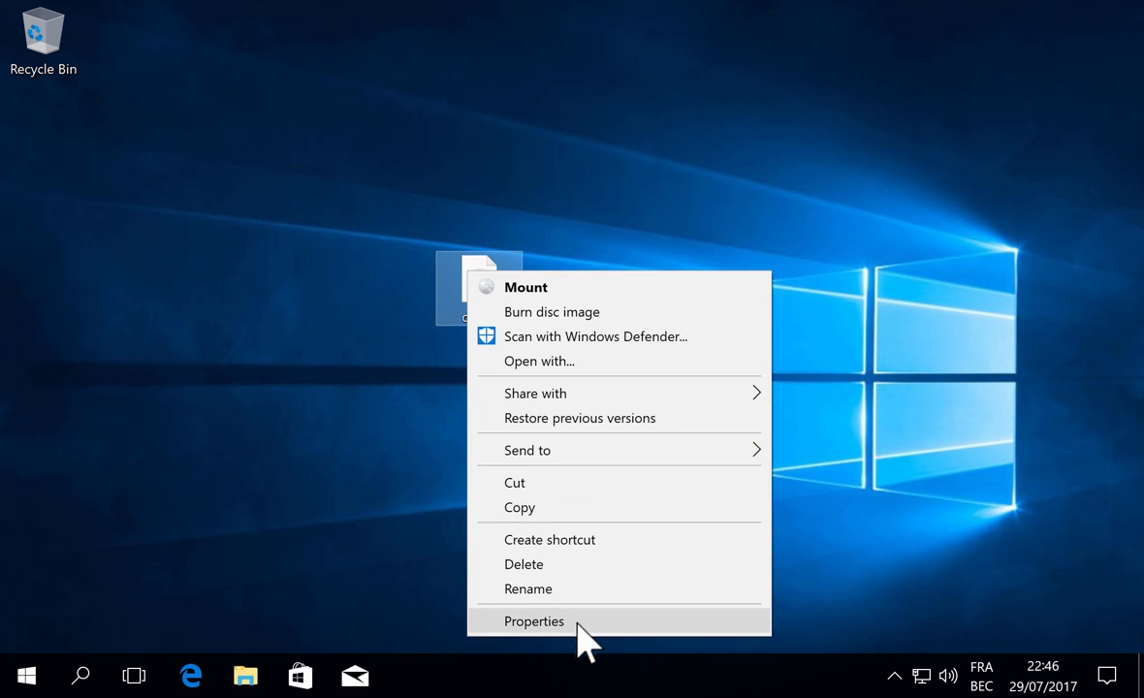
pyautogui.click(534, 622)
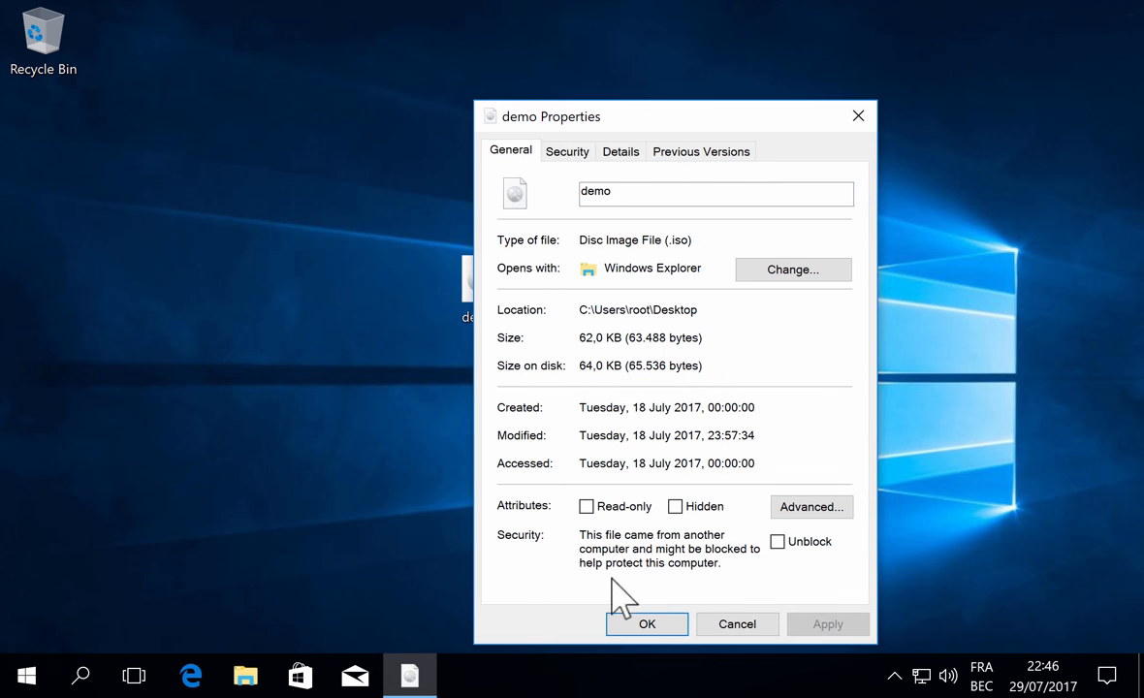
pyautogui.moveTo(678, 572)
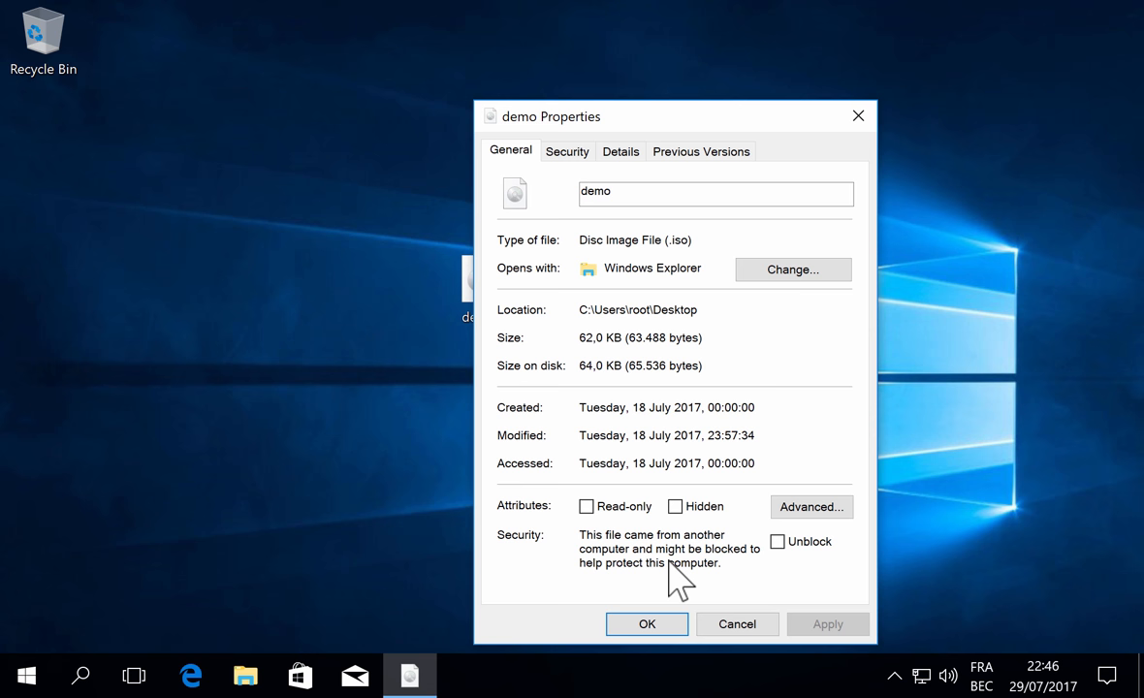
pyautogui.moveTo(737, 623)
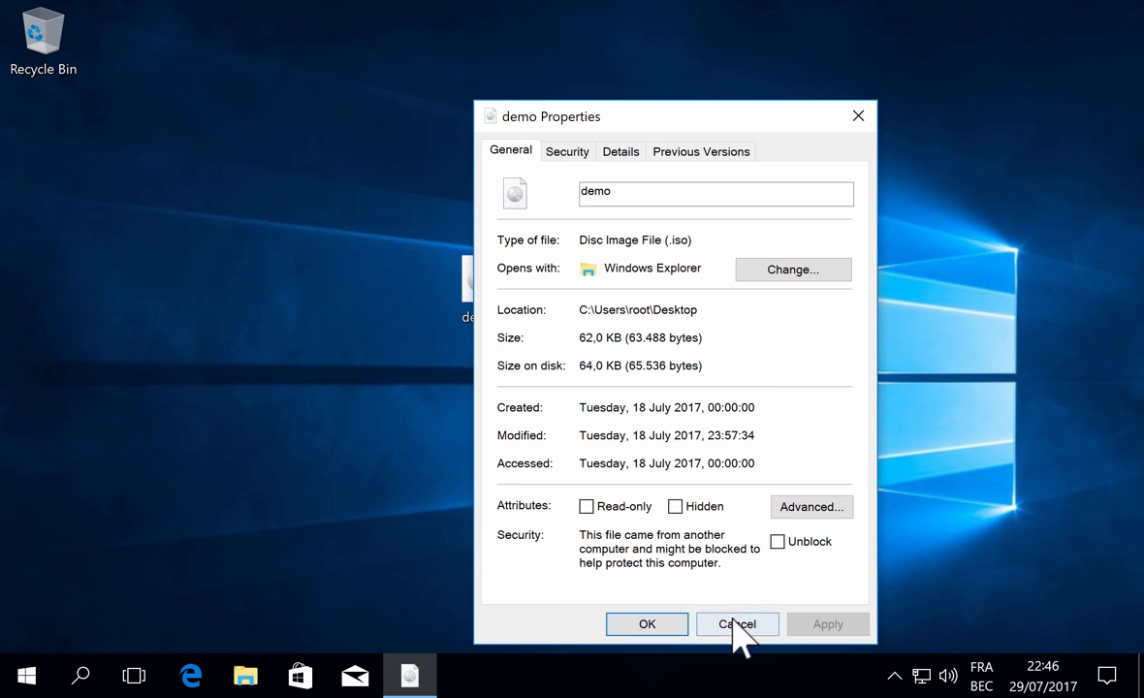
pyautogui.click(737, 623)
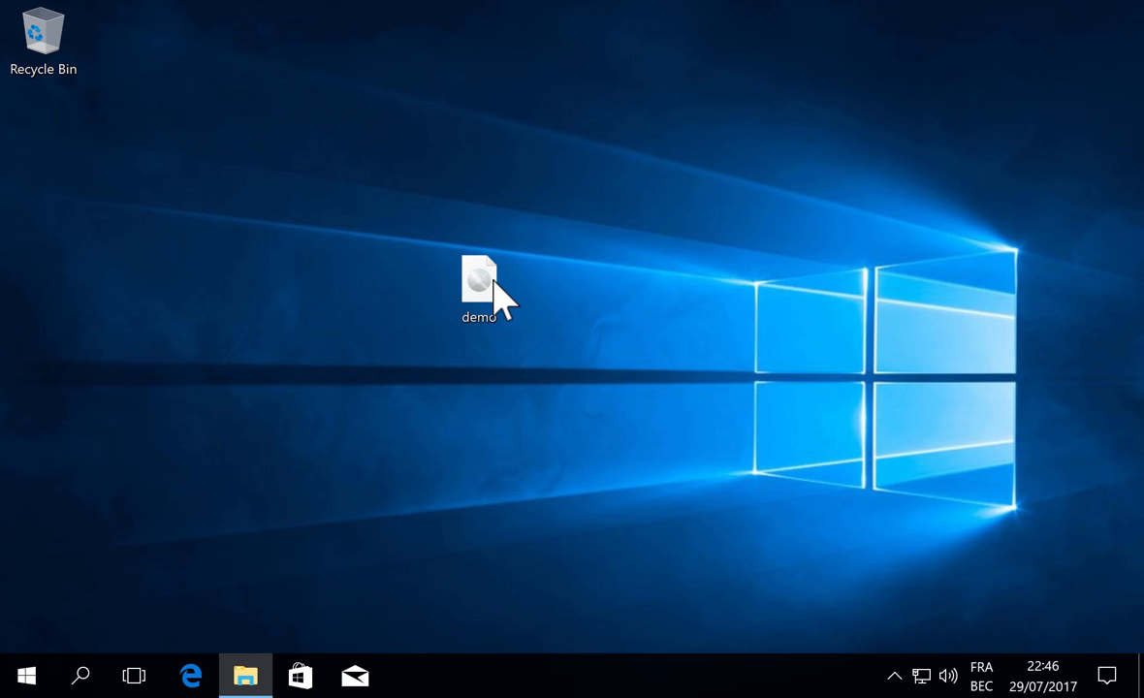
# - Mount demo.iso as DVD Drive (E:) and select the Demo document inside
pyautogui.doubleClick(478, 286)
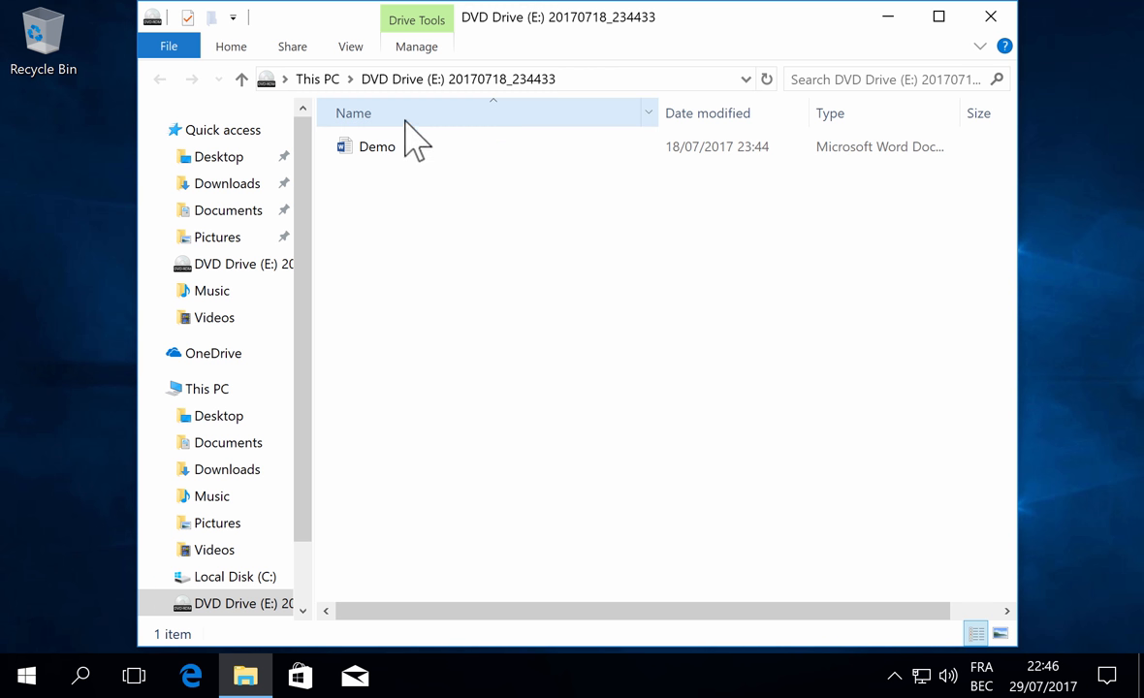
pyautogui.moveTo(512, 282)
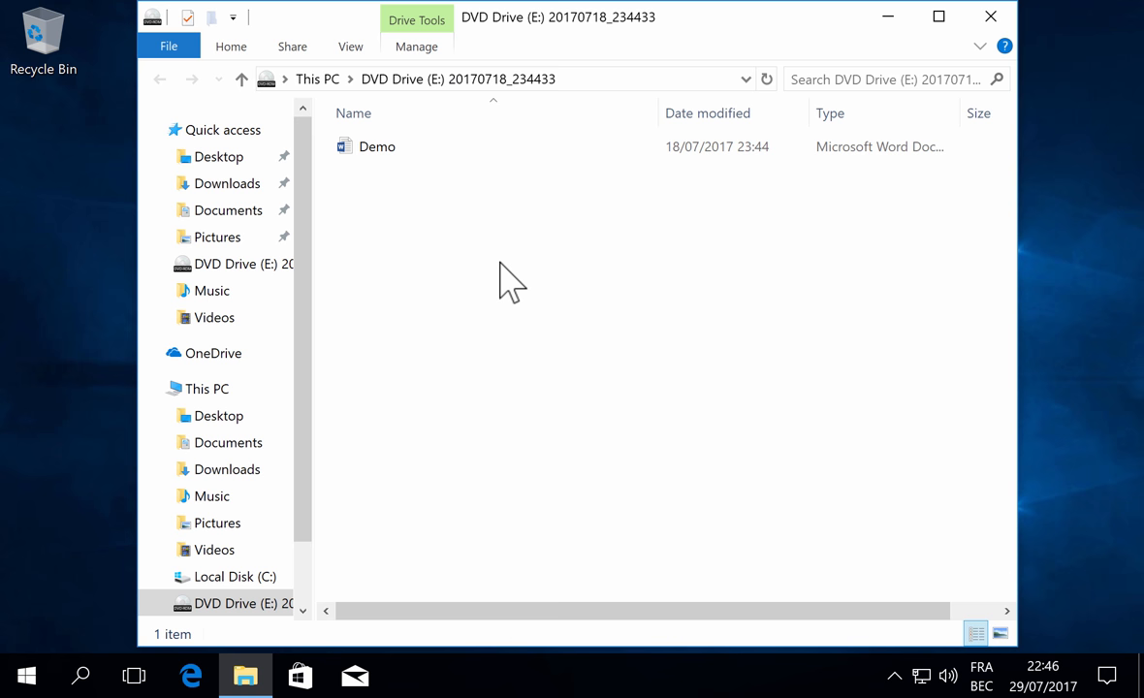
pyautogui.click(377, 146)
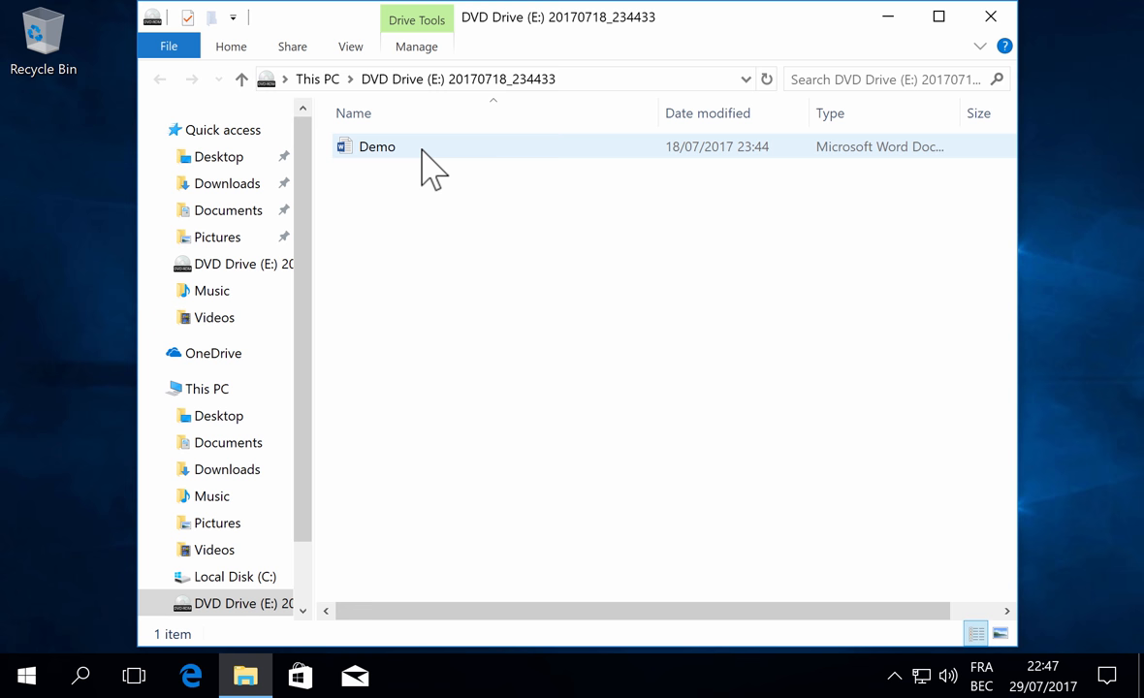
pyautogui.rightClick(376, 147)
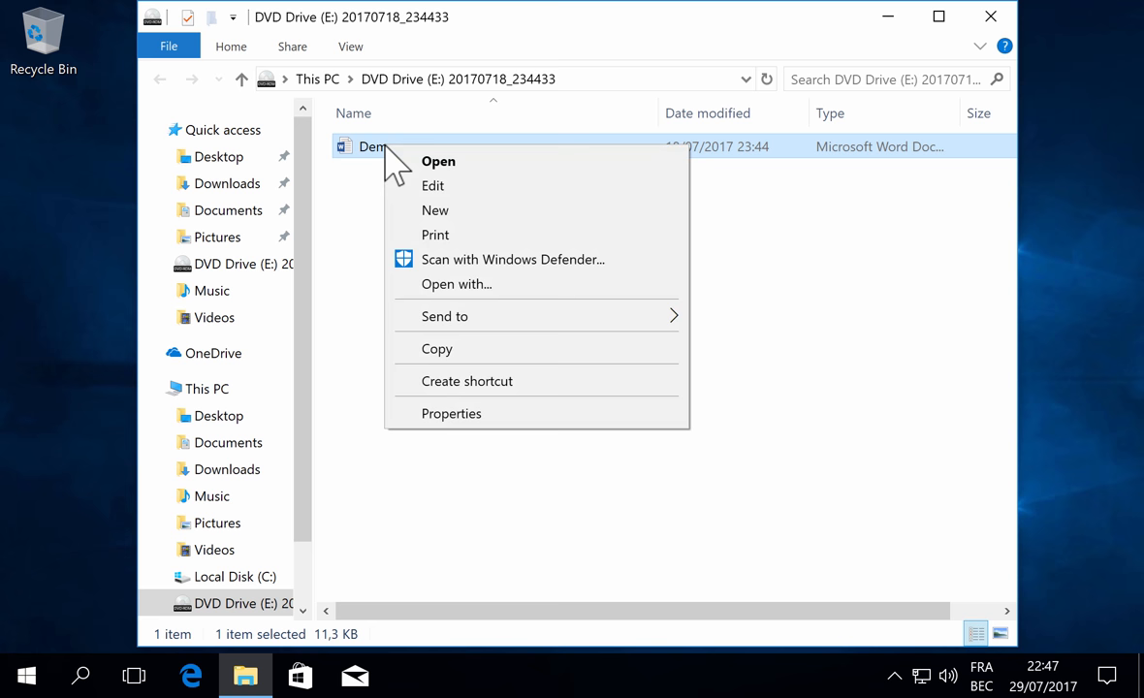
pyautogui.click(451, 412)
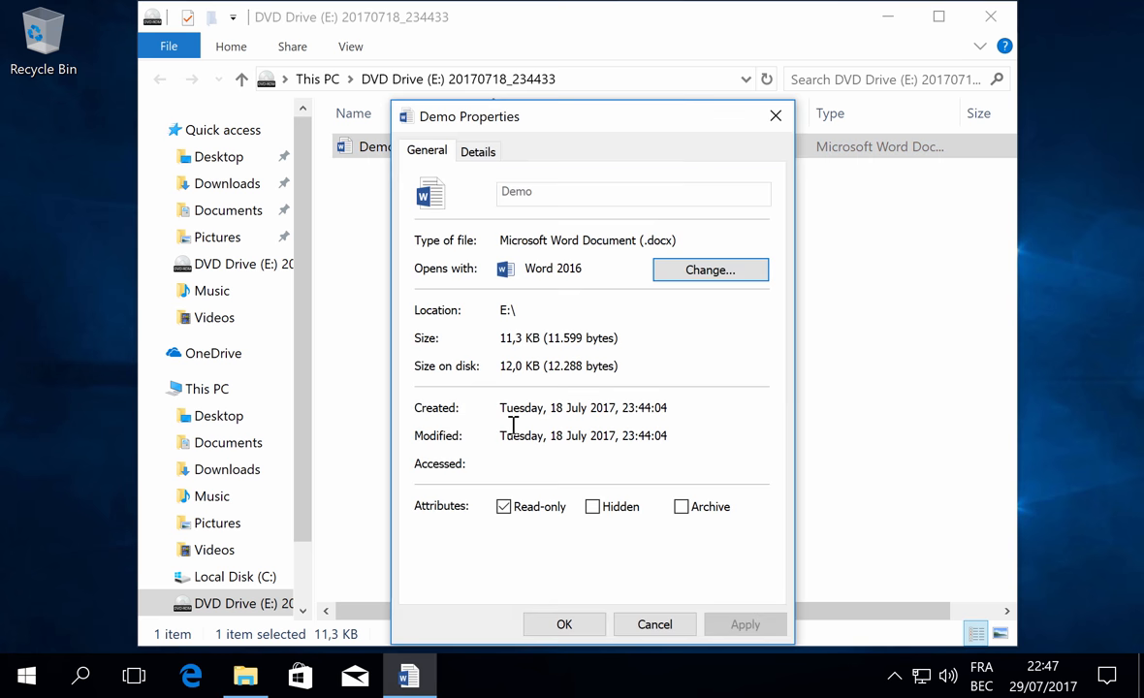
pyautogui.moveTo(567, 589)
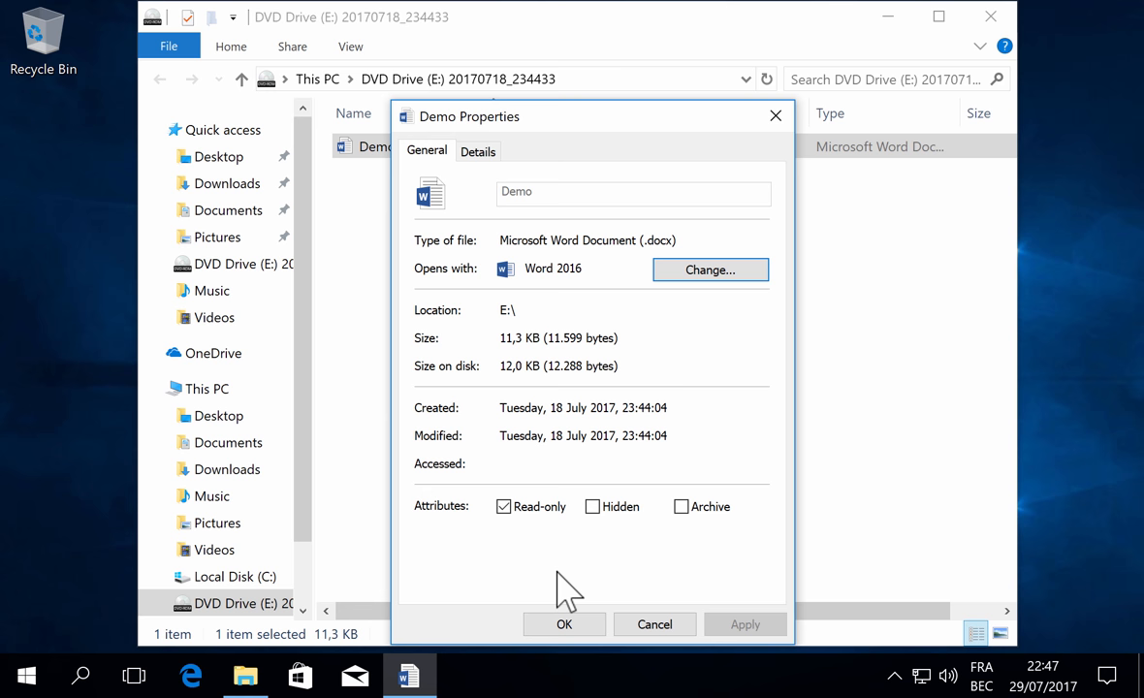
pyautogui.moveTo(654, 623)
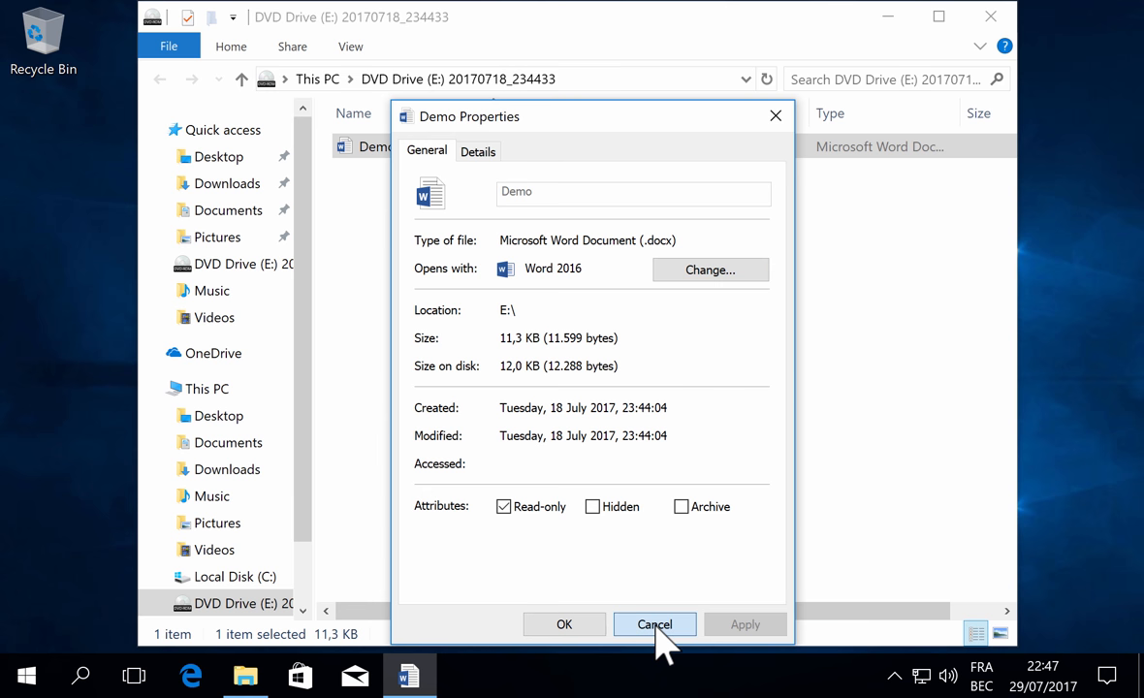
pyautogui.click(654, 624)
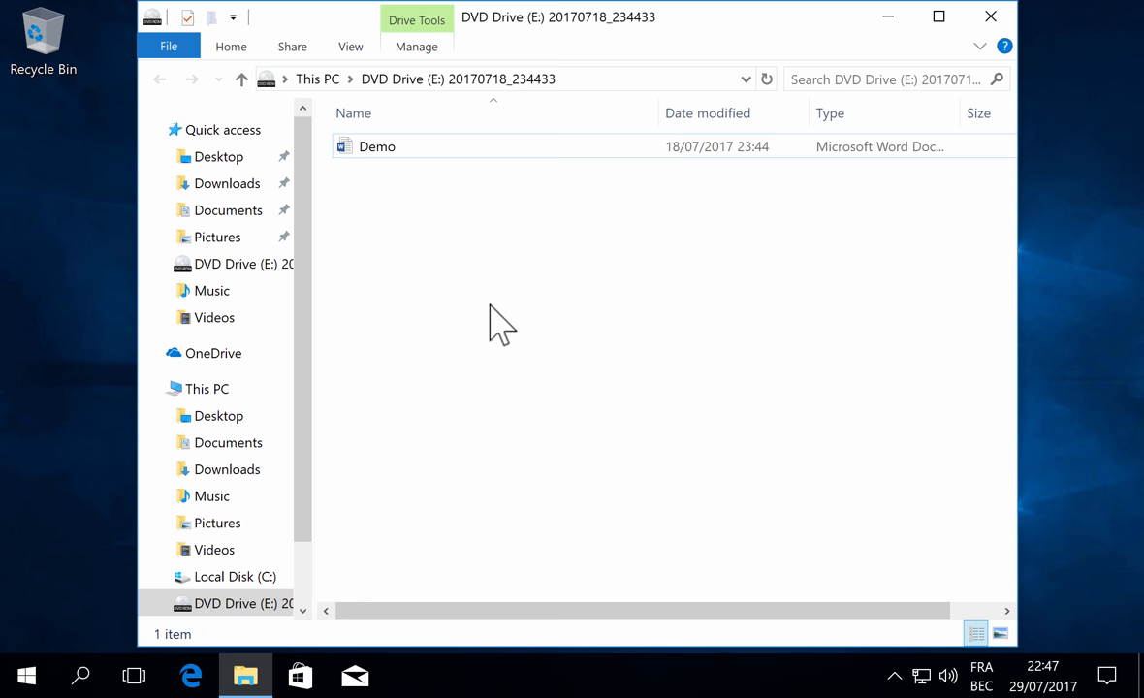
# - Launch Demo from DVD Drive (E:) so it opens Read-Only in Word
pyautogui.click(378, 147)
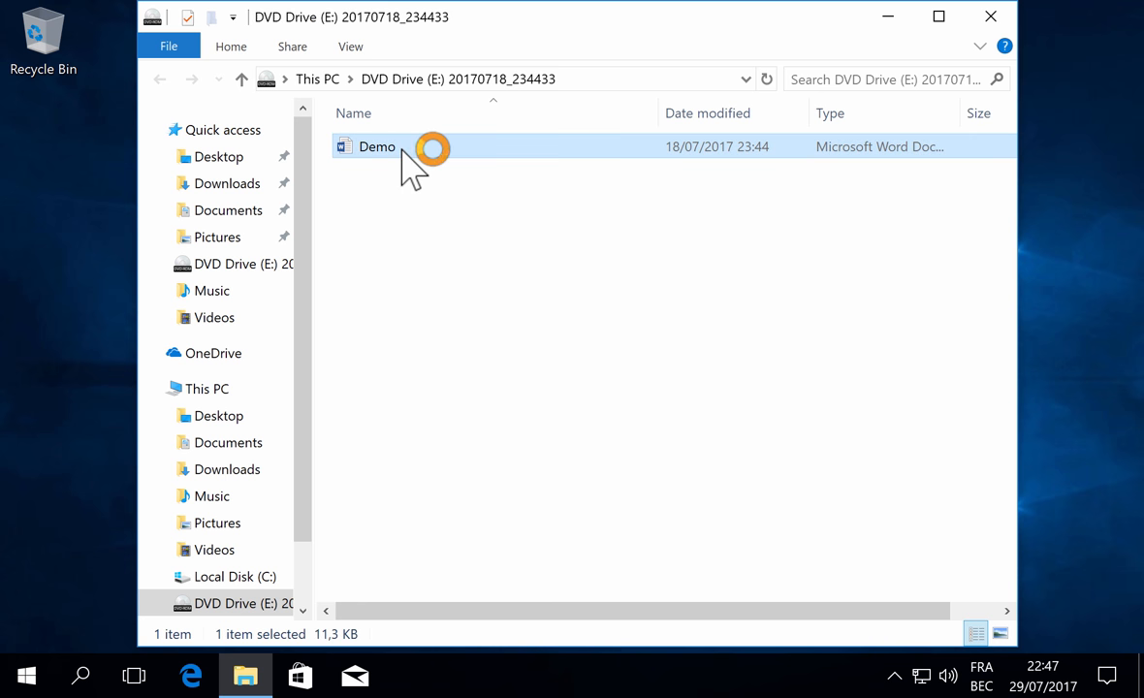
pyautogui.doubleClick(377, 147)
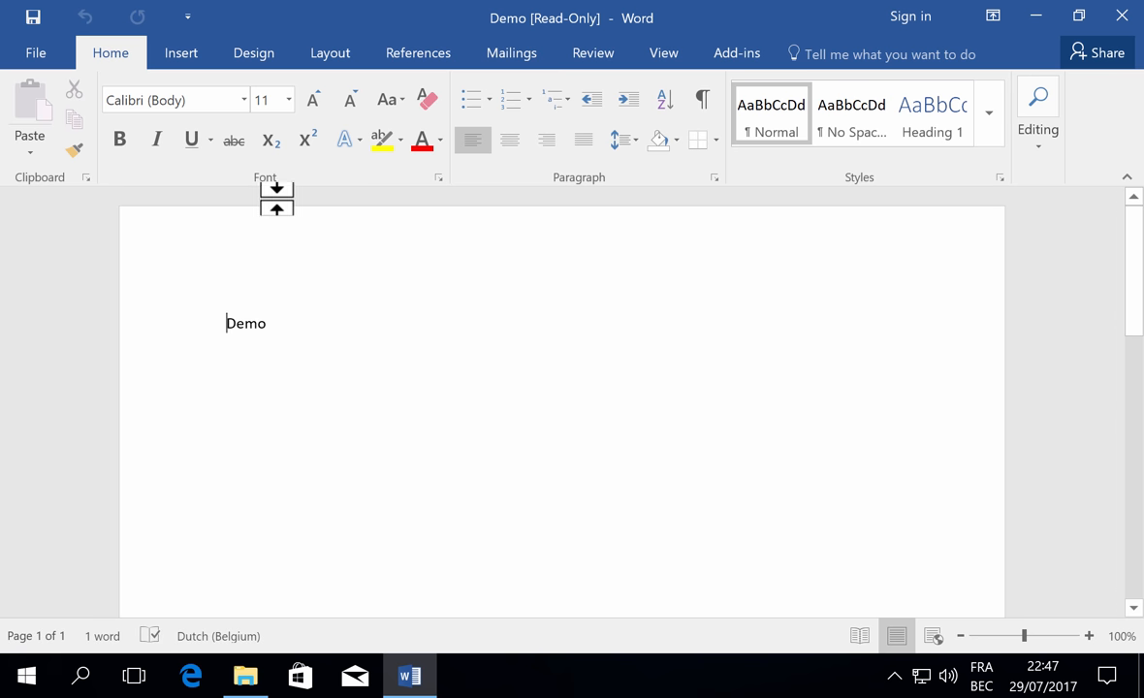
pyautogui.moveTo(604, 424)
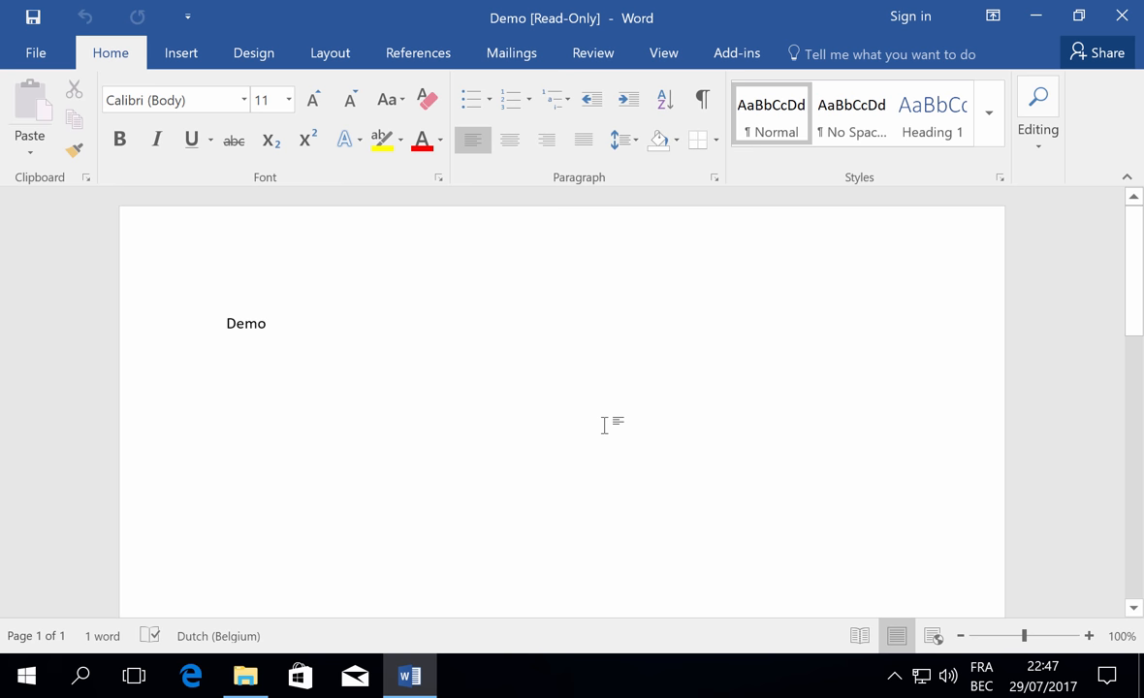
pyautogui.click(227, 323)
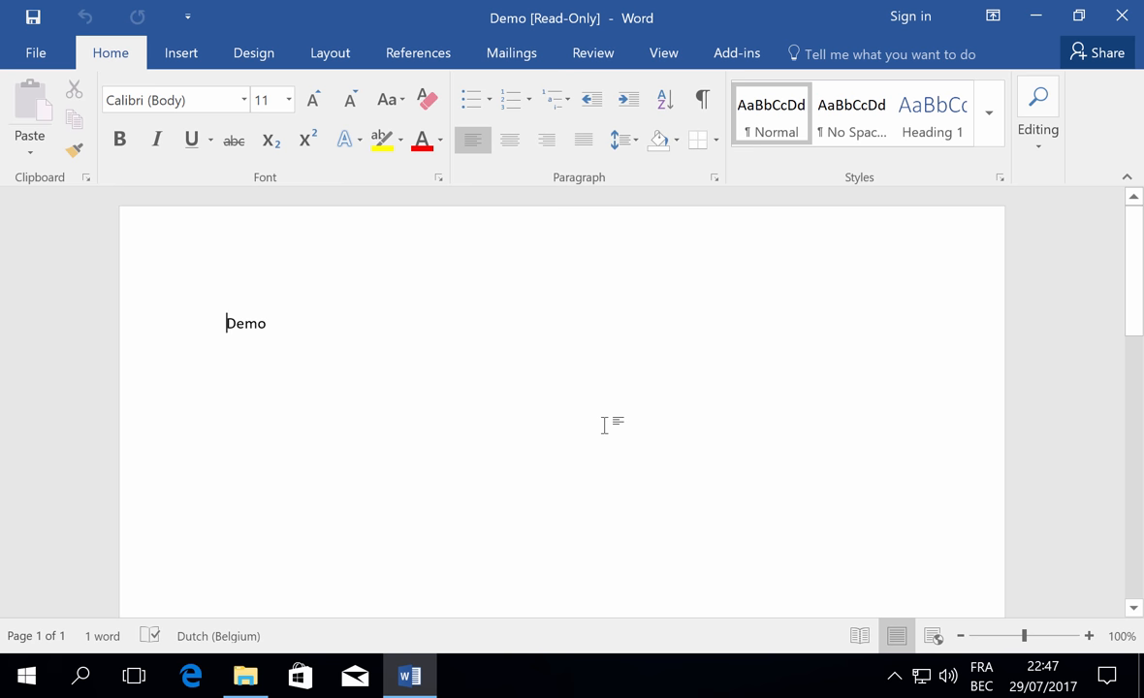
pyautogui.moveTo(415, 395)
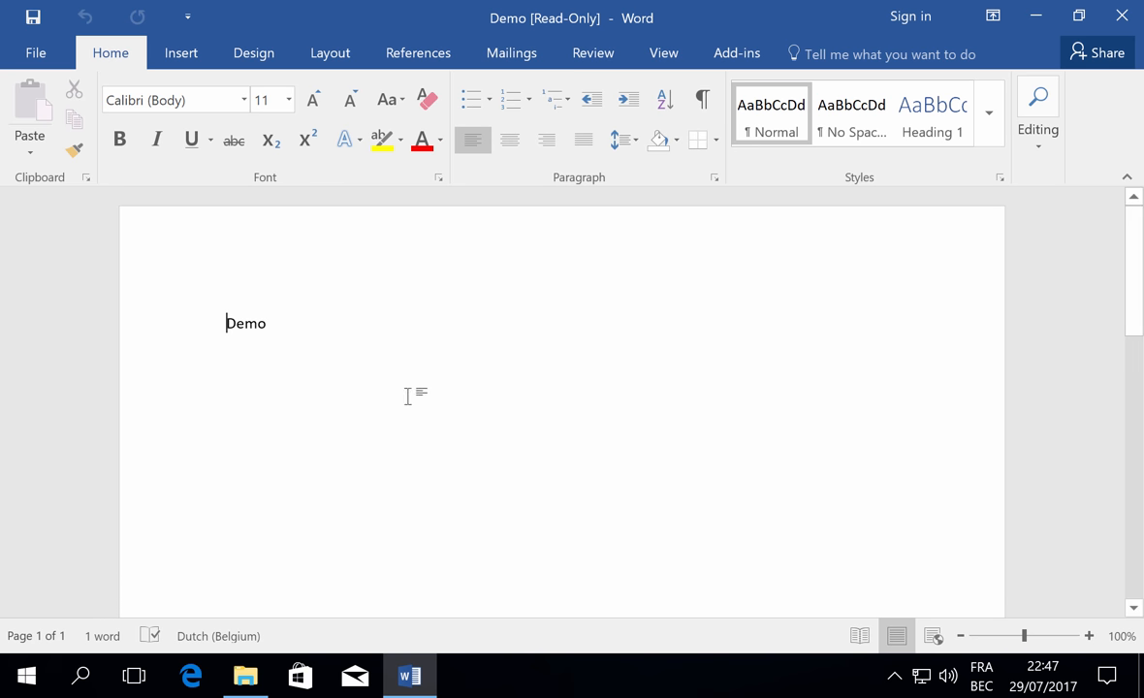
pyautogui.moveTo(347, 328)
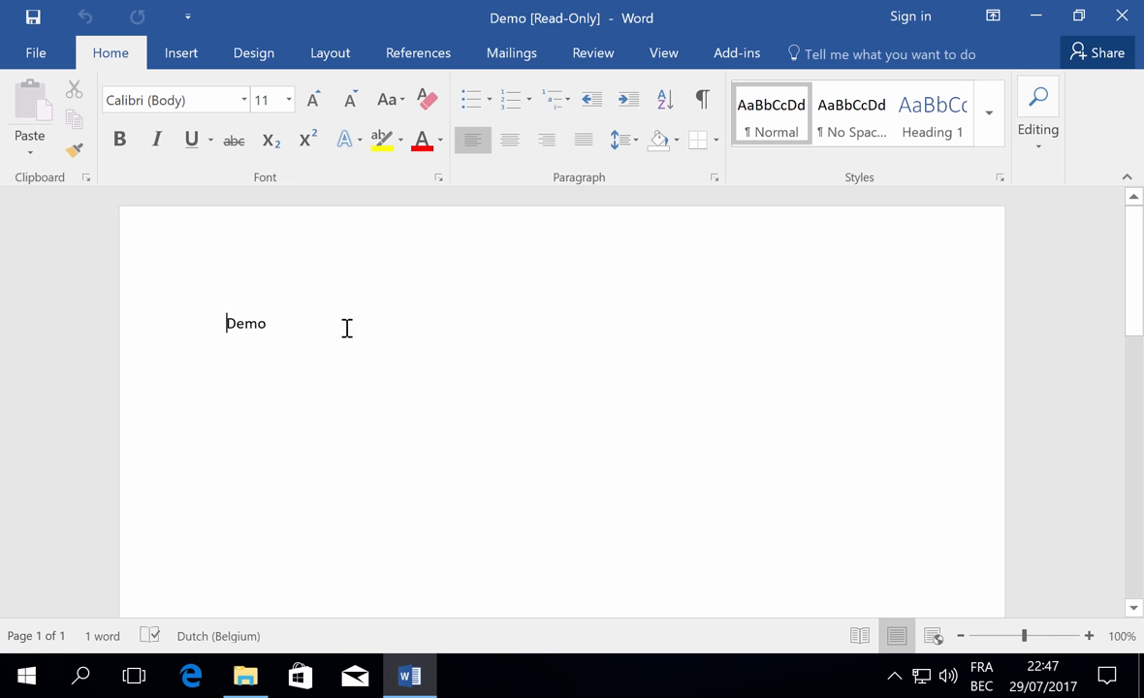